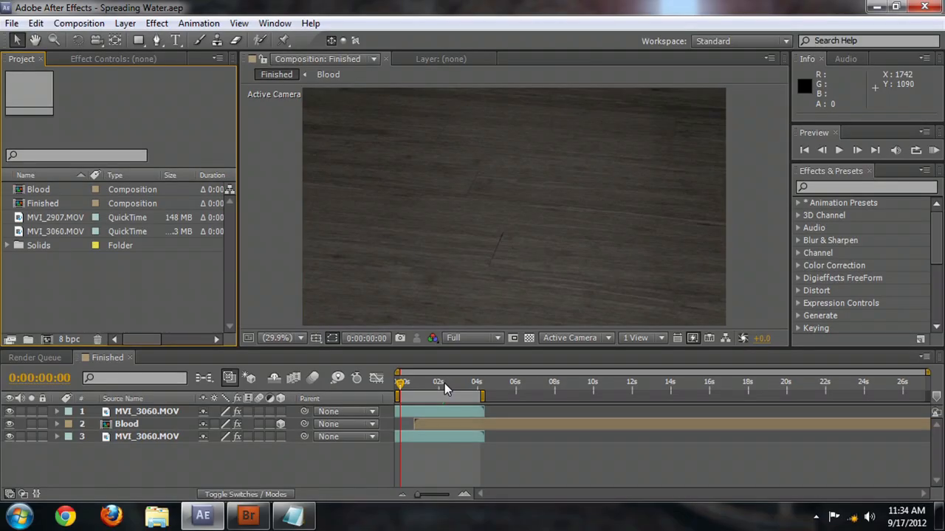
{"action": "mouse_move", "coordinate": [446, 390]}
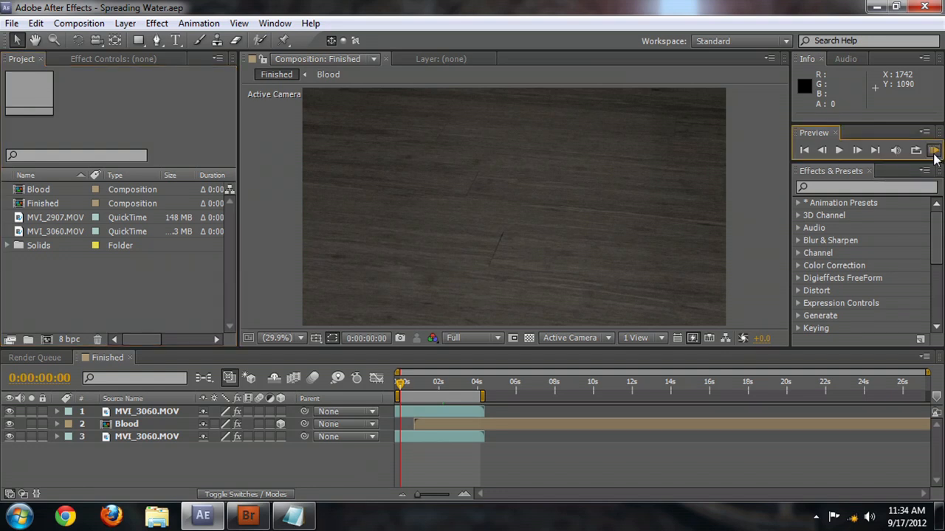
Step: Create a 1920×1080, 23.976 fps, 4-second composition named Water
{"action": "left_click", "coordinate": [933, 150]}
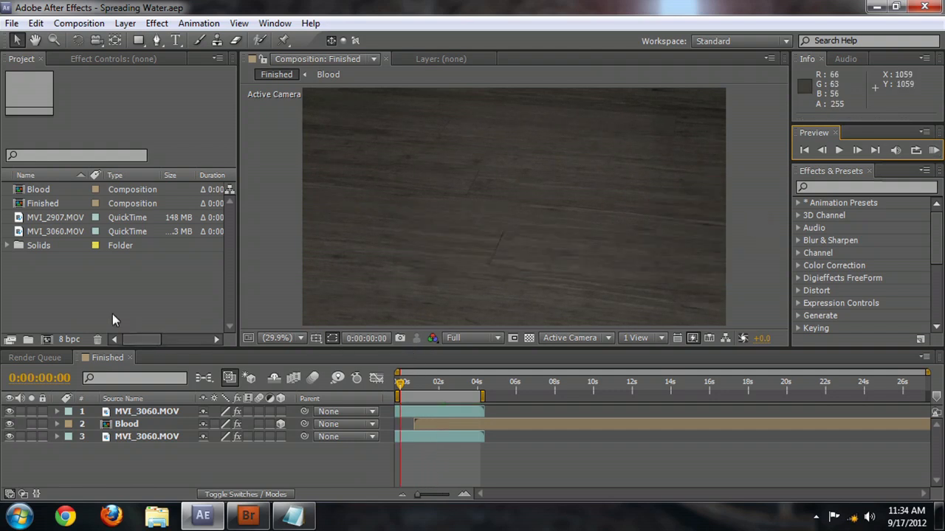
{"action": "mouse_move", "coordinate": [48, 334]}
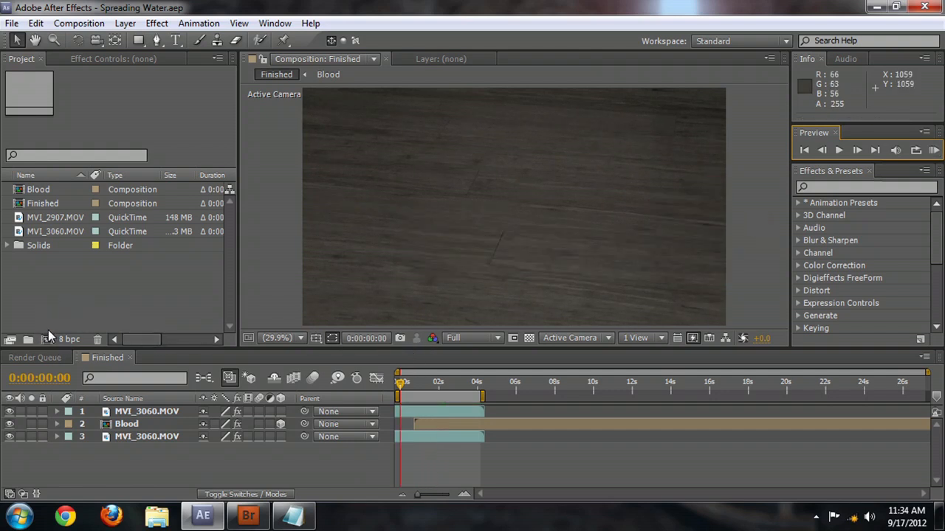
{"action": "mouse_move", "coordinate": [47, 339]}
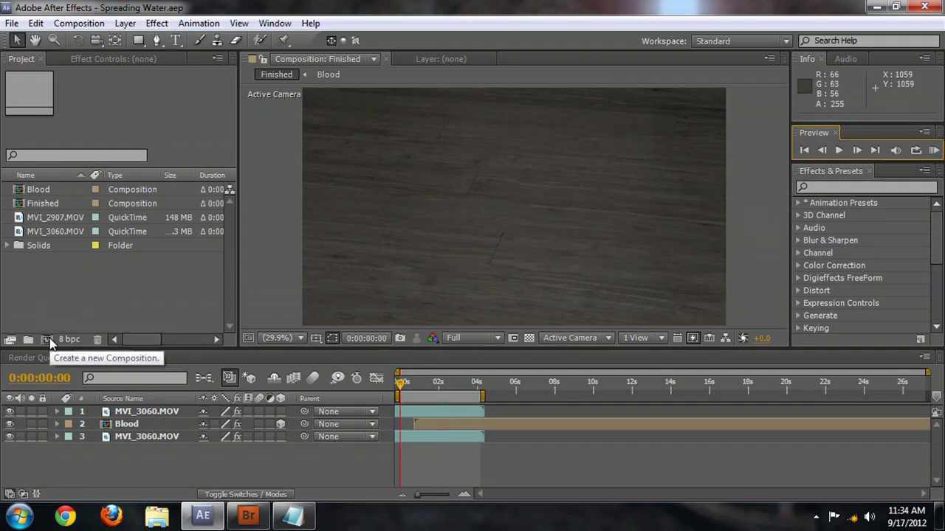
{"action": "left_click", "coordinate": [78, 23]}
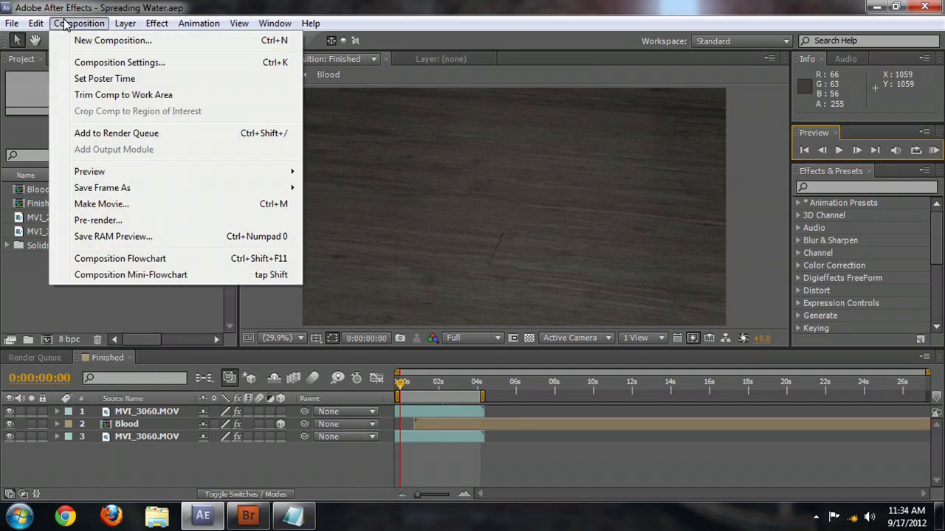
{"action": "left_click", "coordinate": [119, 62]}
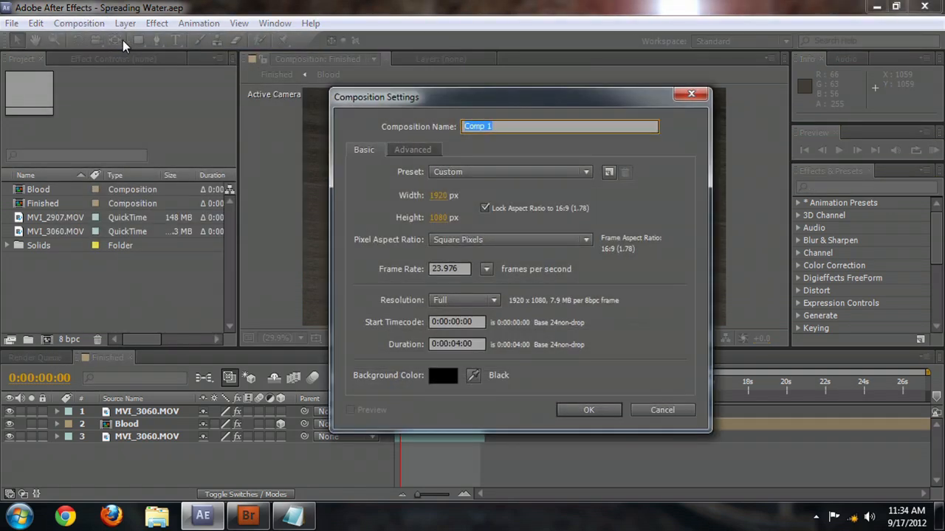
{"action": "mouse_move", "coordinate": [760, 257]}
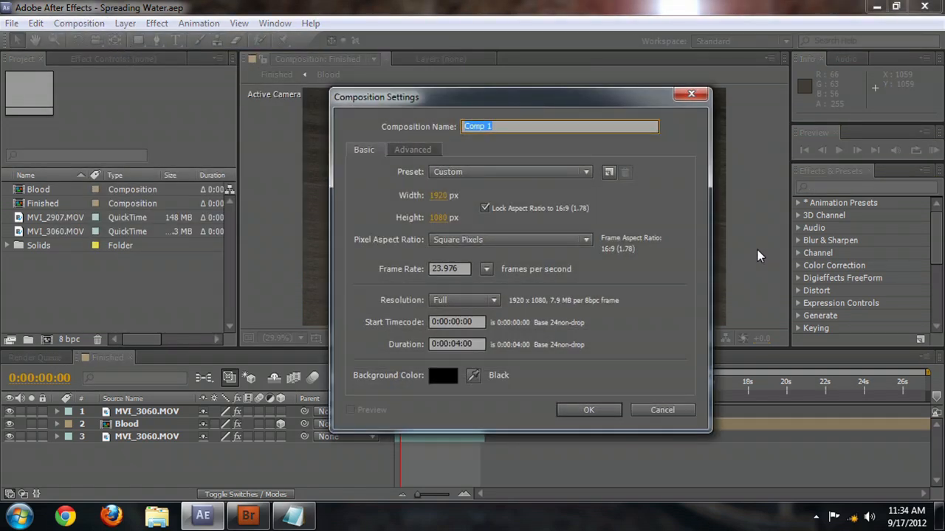
{"action": "type", "text": "Water"}
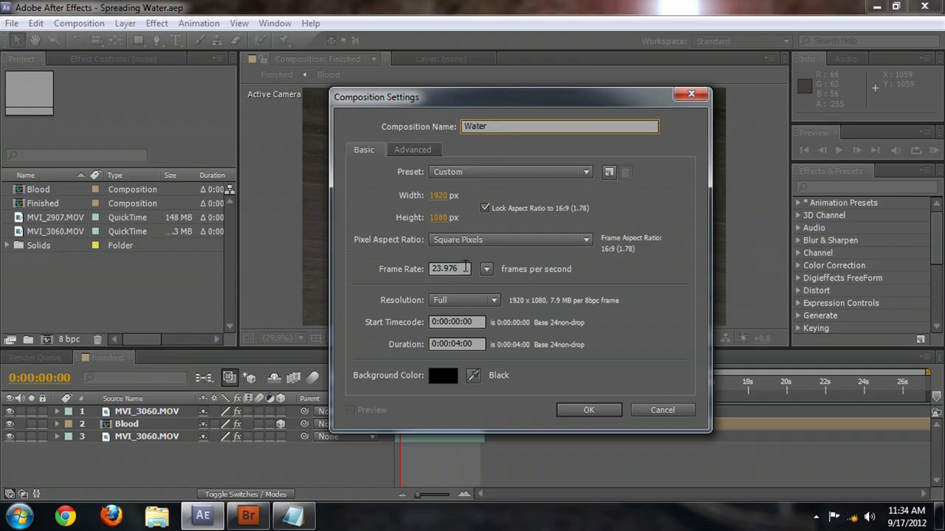
{"action": "left_click", "coordinate": [588, 410]}
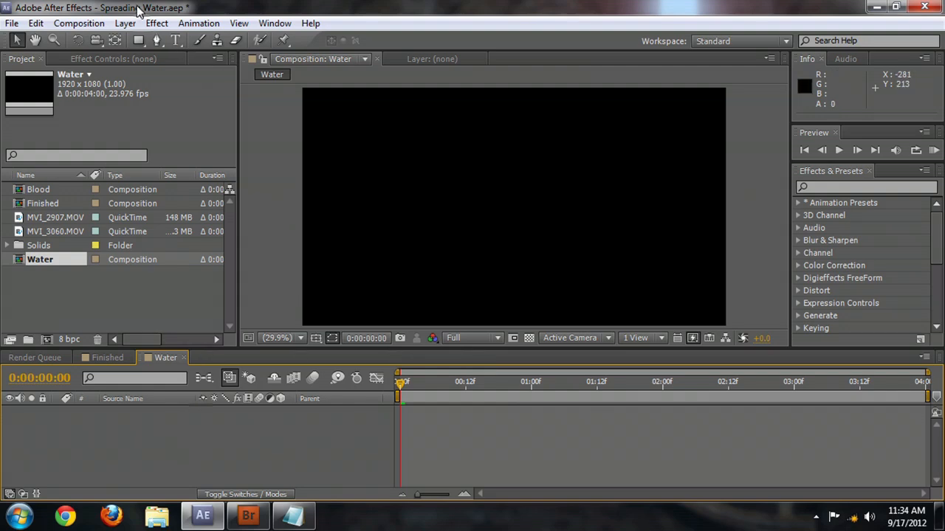
{"action": "mouse_move", "coordinate": [124, 23]}
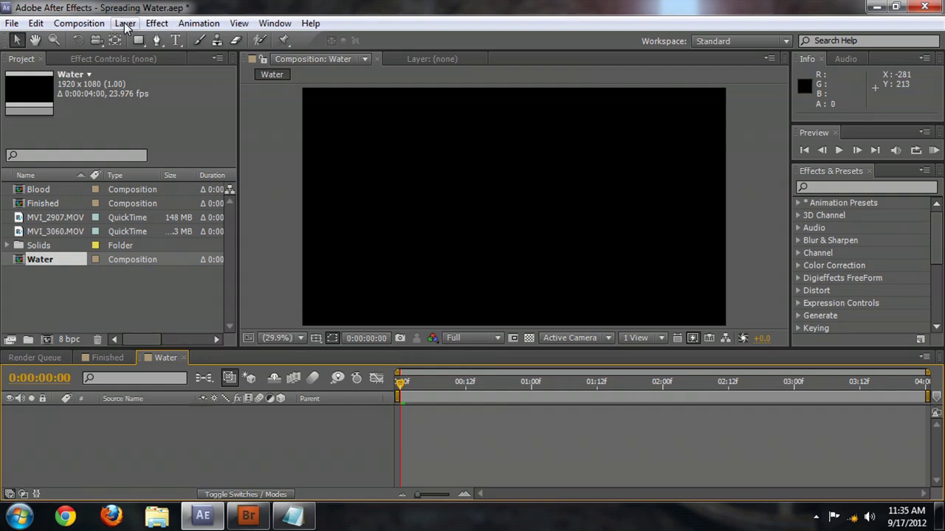
Step: Add a full-frame solid layer named Water with a blue colour picked from the swatch
{"action": "left_click", "coordinate": [124, 23]}
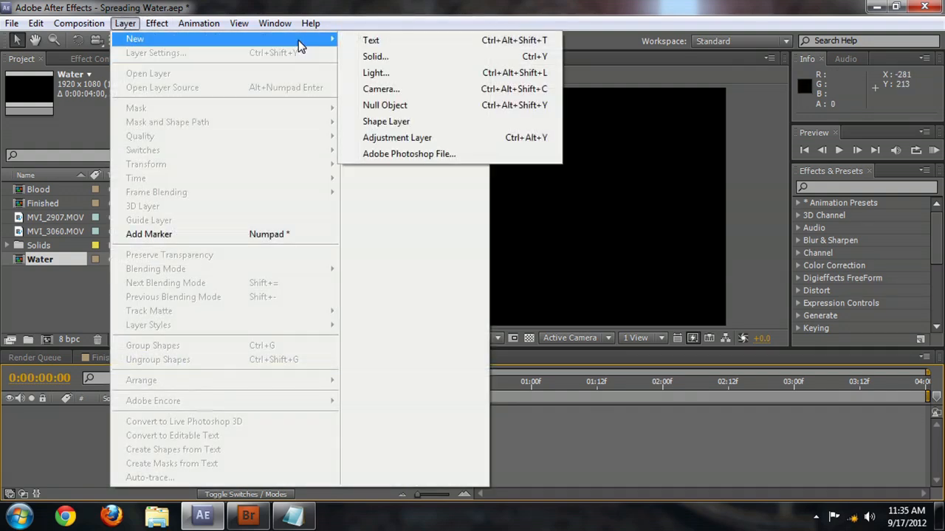
{"action": "left_click", "coordinate": [375, 56]}
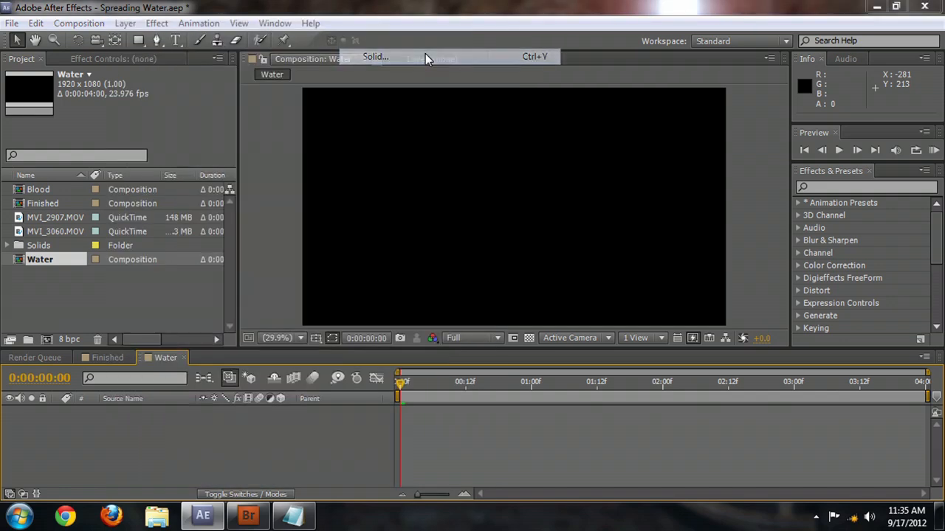
{"action": "left_click", "coordinate": [375, 56]}
{"action": "type", "text": "Water"}
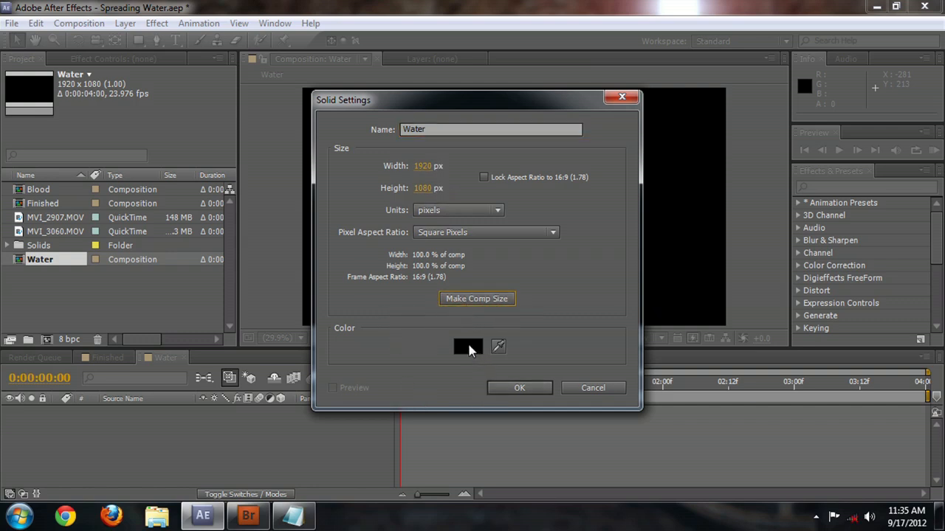
{"action": "left_click", "coordinate": [467, 347]}
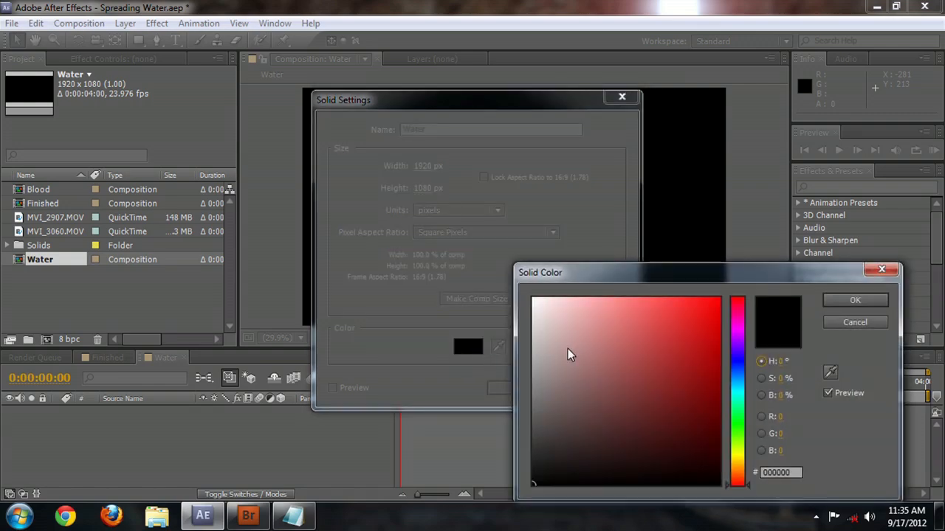
{"action": "left_click", "coordinate": [854, 300]}
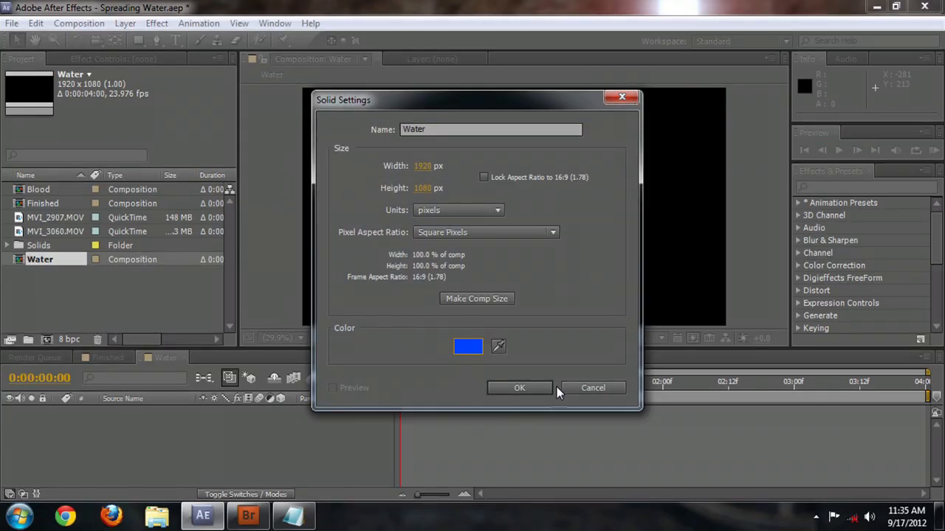
{"action": "left_click", "coordinate": [520, 387]}
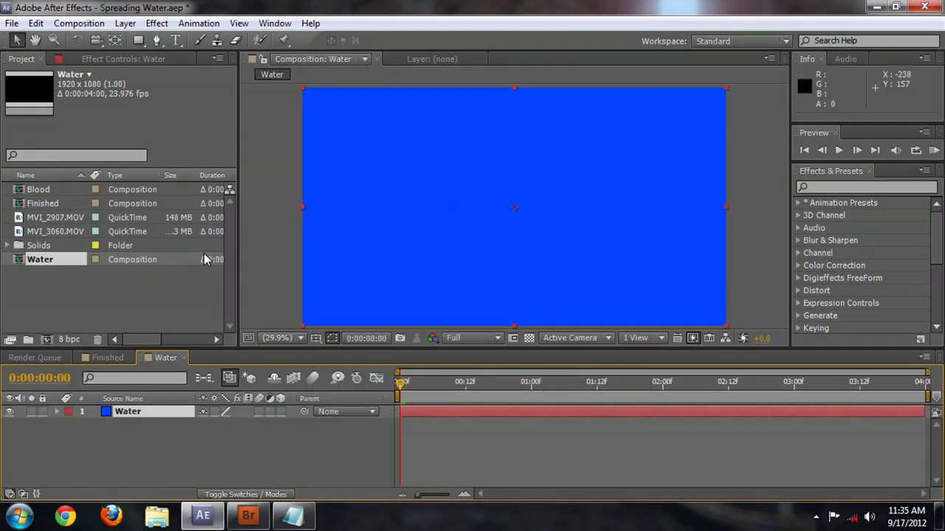
{"action": "mouse_move", "coordinate": [539, 189]}
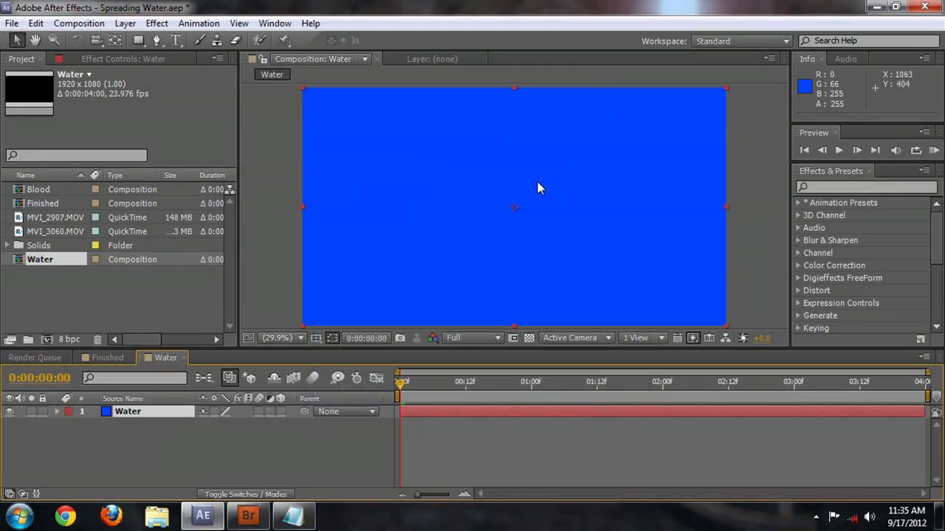
Step: Draw a centred elliptical Mask 1 on the Water solid with the Ellipse Tool
{"action": "left_click", "coordinate": [139, 40]}
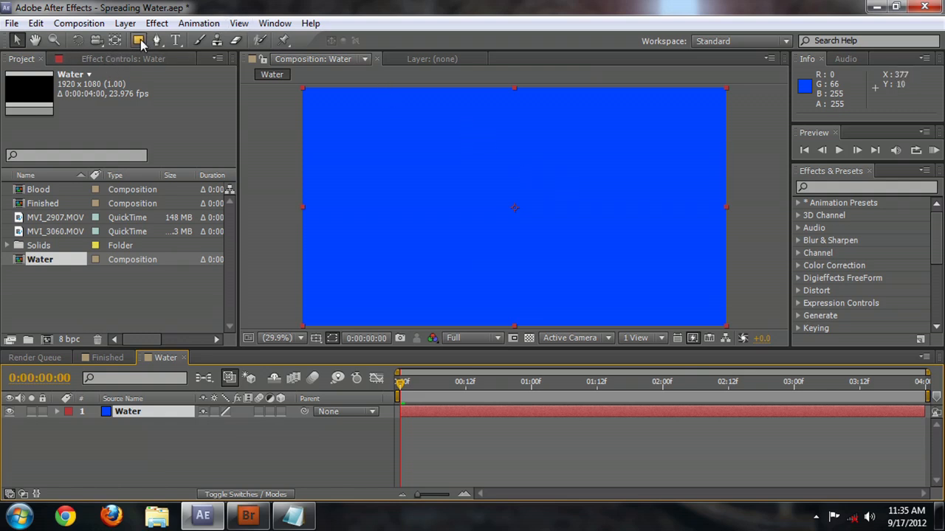
{"action": "mouse_move", "coordinate": [139, 40]}
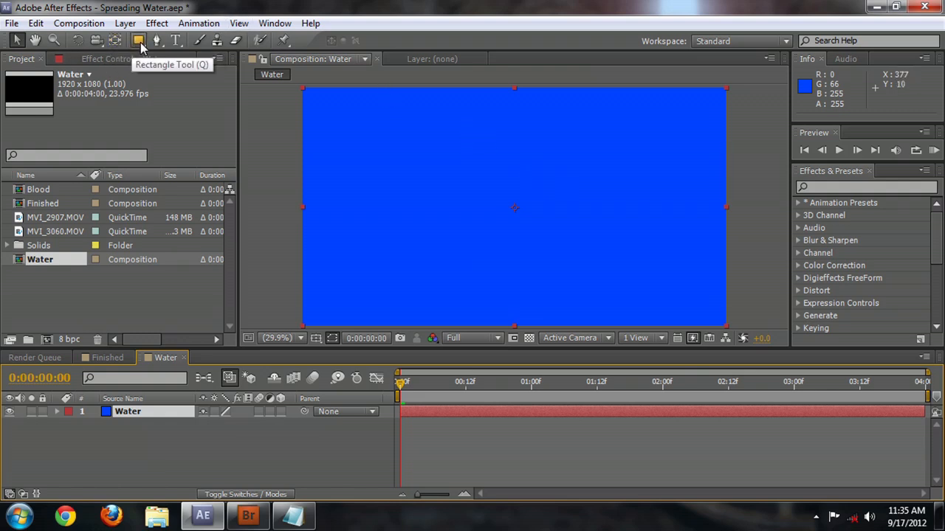
{"action": "mouse_move", "coordinate": [138, 42]}
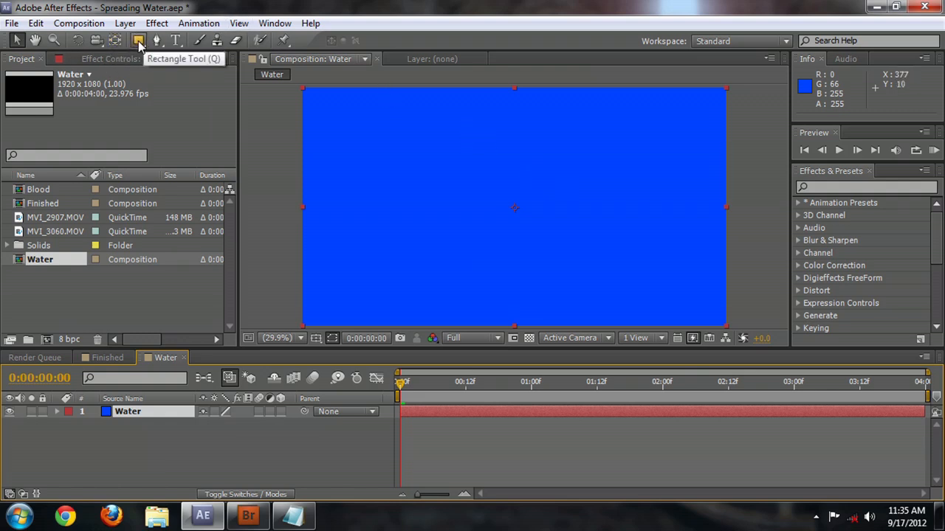
{"action": "left_click", "coordinate": [139, 41]}
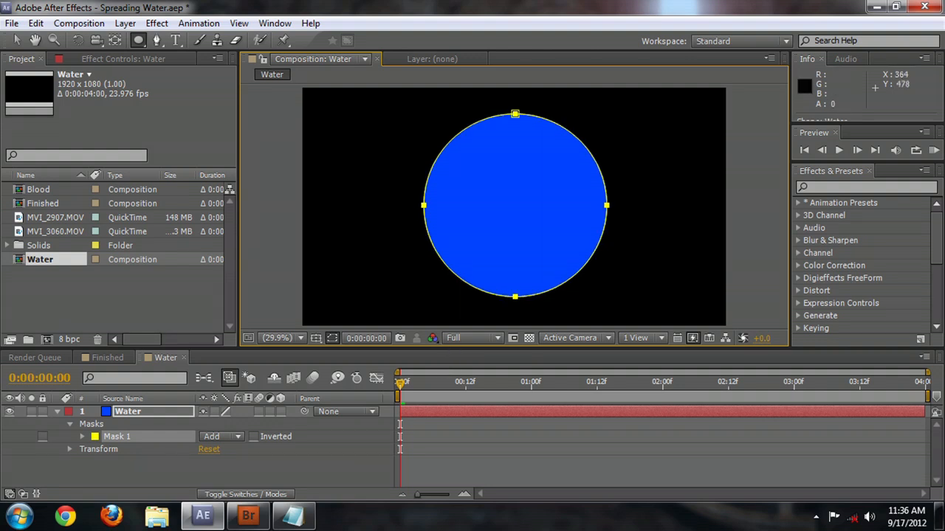
{"action": "left_click", "coordinate": [157, 24]}
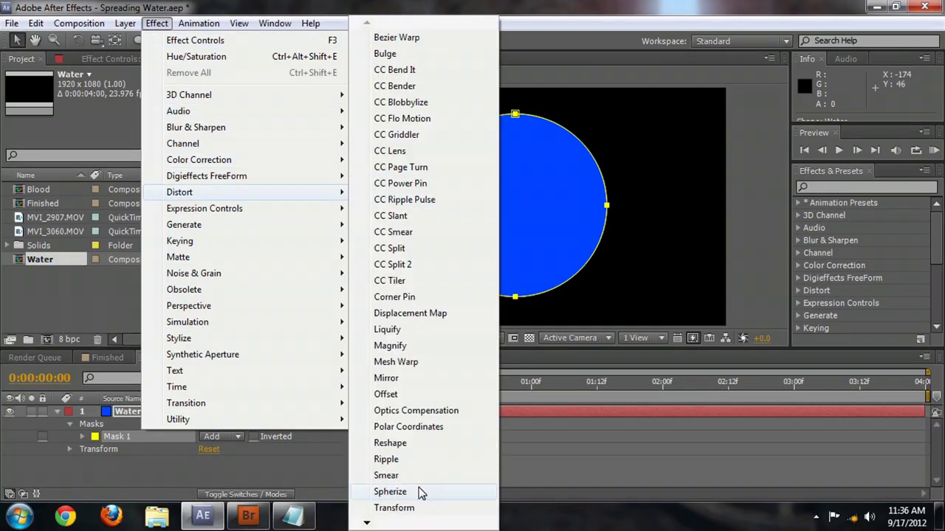
Step: Apply Distort > Turbulent Displace to the Water layer to warp the circle's edge
{"action": "scroll", "scroll_direction": "down", "scroll_amount": 3}
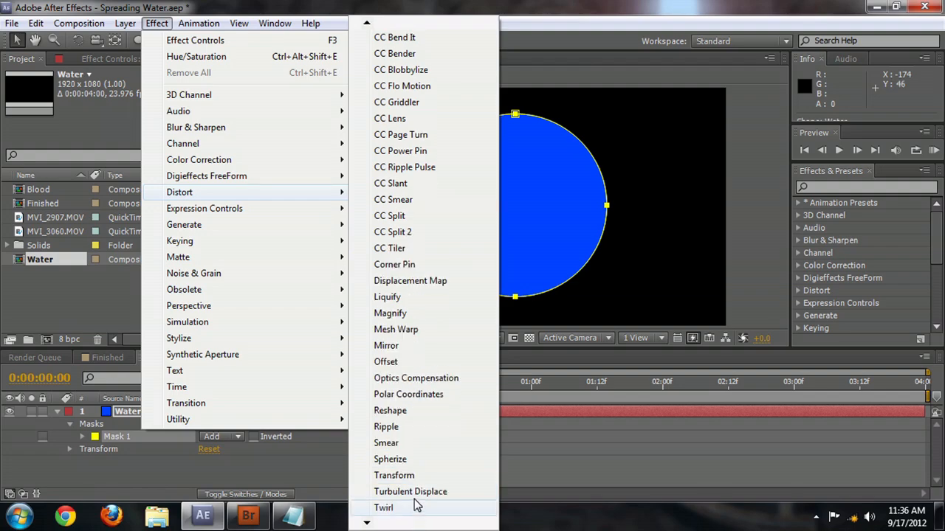
{"action": "left_click", "coordinate": [411, 491]}
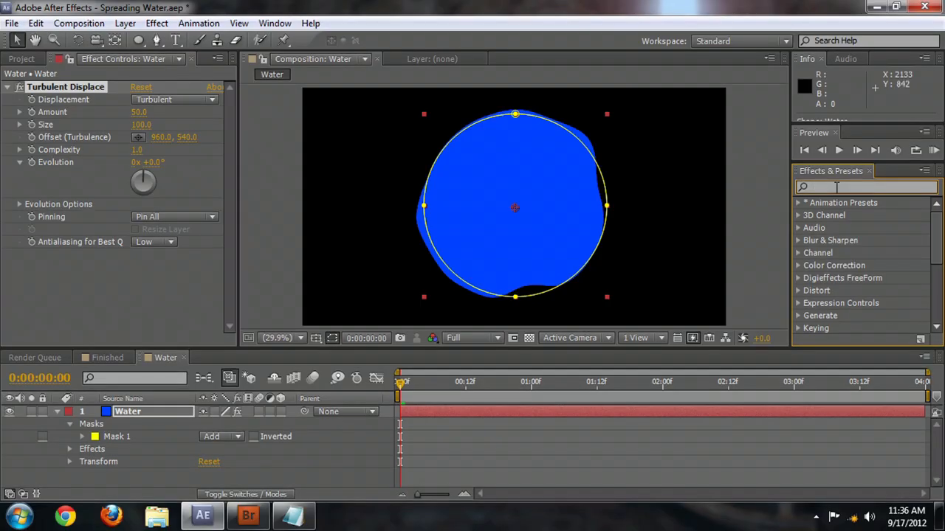
{"action": "type", "text": "turbu"}
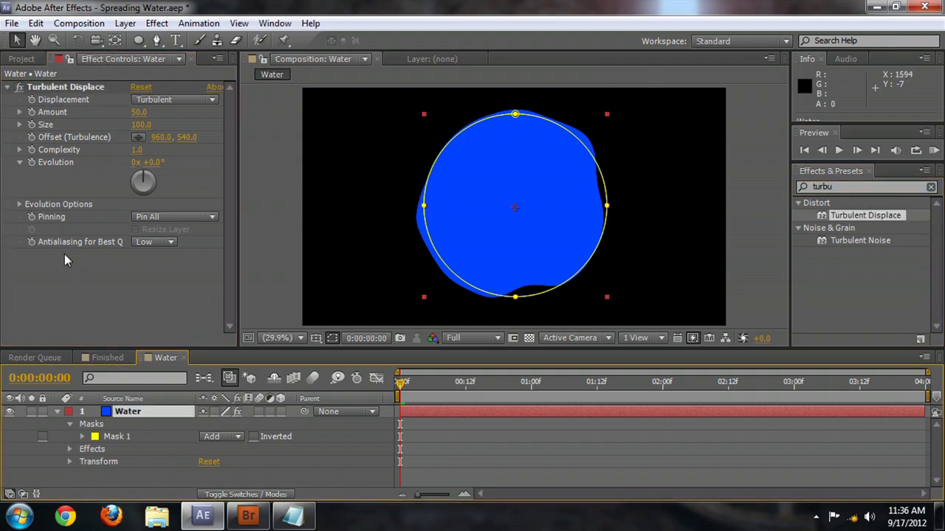
{"action": "mouse_move", "coordinate": [455, 248]}
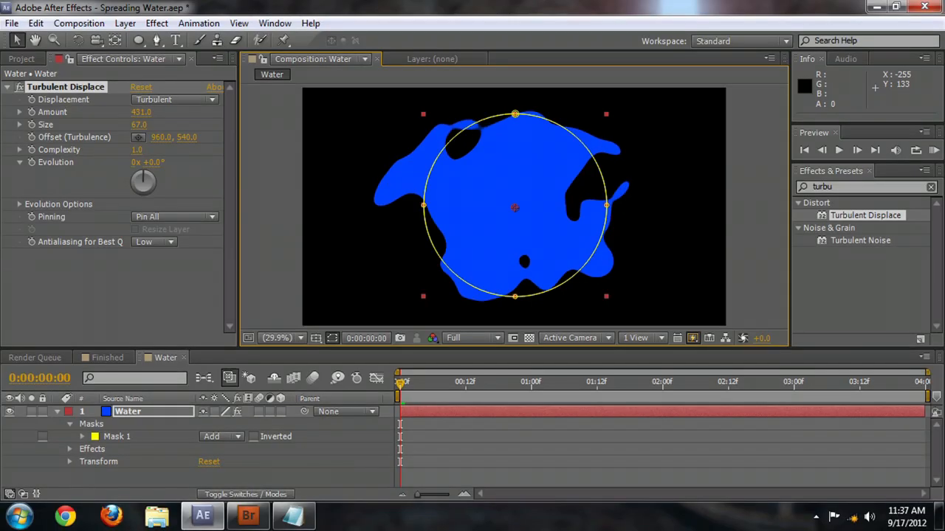
Step: Scrub Turbulent Displace Size and Amount down to about 199 for liquid-looking edges
{"action": "left_click_drag", "start_coordinate": [141, 112], "coordinate": [126, 112]}
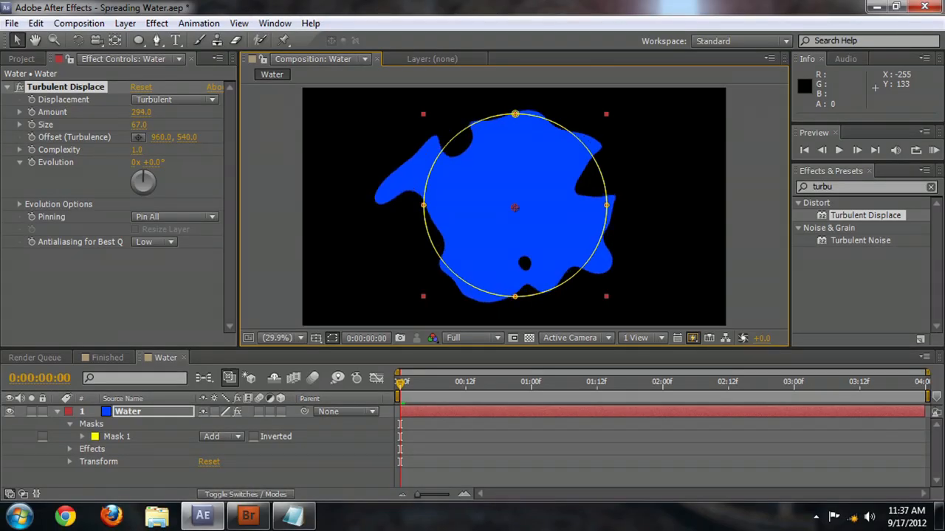
{"action": "left_click_drag", "start_coordinate": [142, 112], "coordinate": [125, 112]}
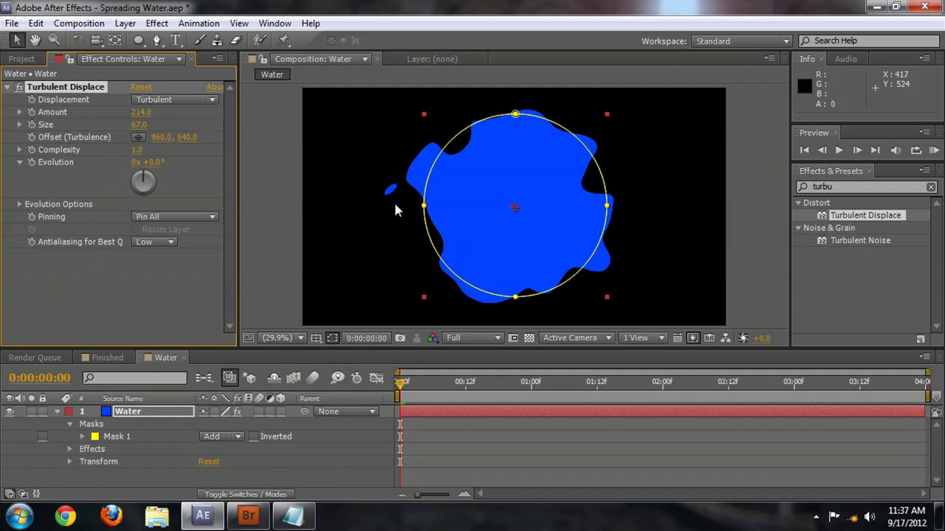
{"action": "mouse_move", "coordinate": [376, 192]}
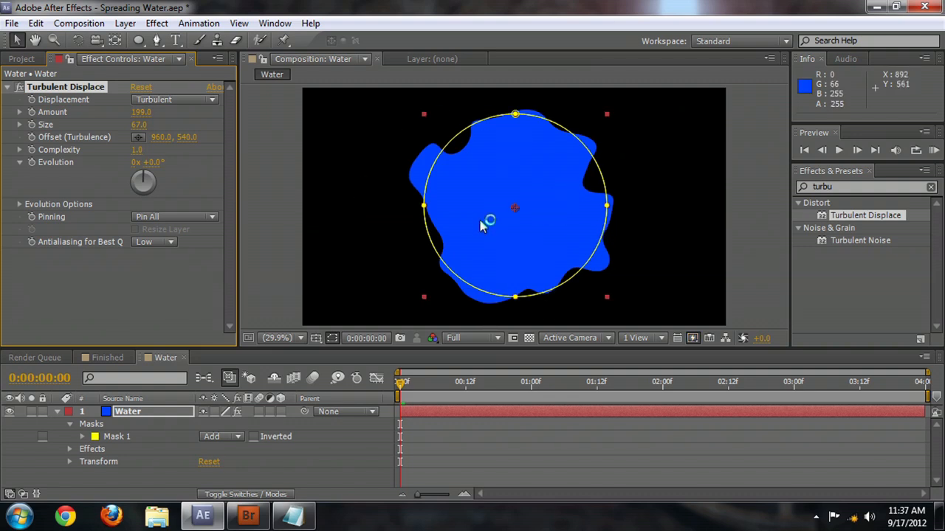
{"action": "left_click", "coordinate": [83, 431]}
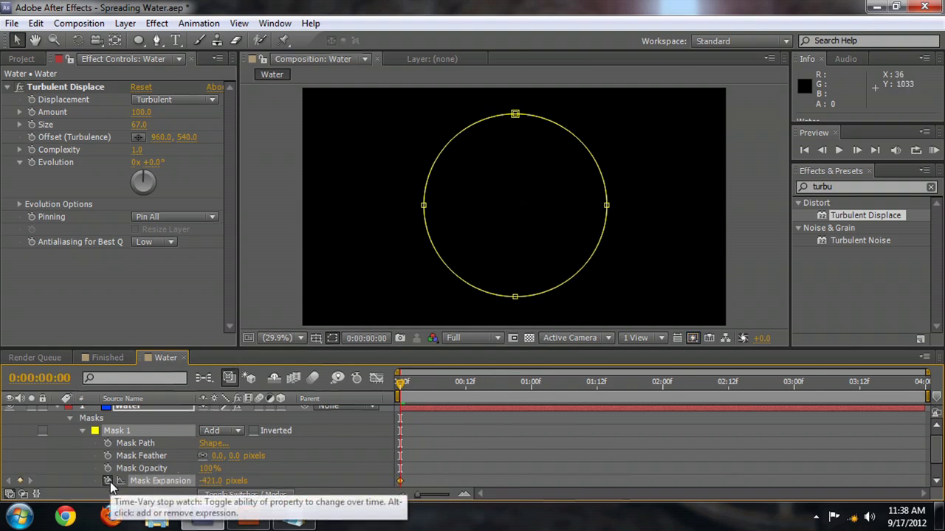
{"action": "mouse_move", "coordinate": [735, 420]}
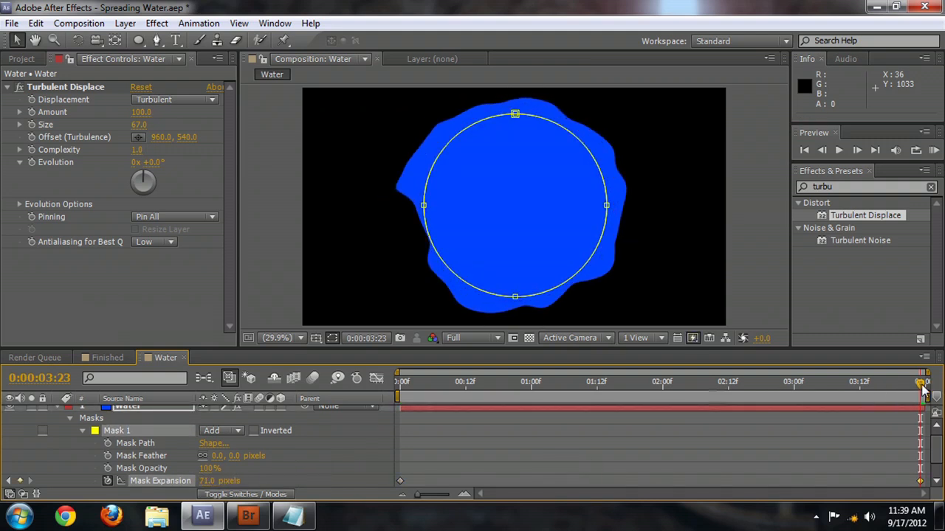
Step: Keyframe Mask Expansion positive at the last frame and scrub to check the growth
{"action": "left_click", "coordinate": [443, 380]}
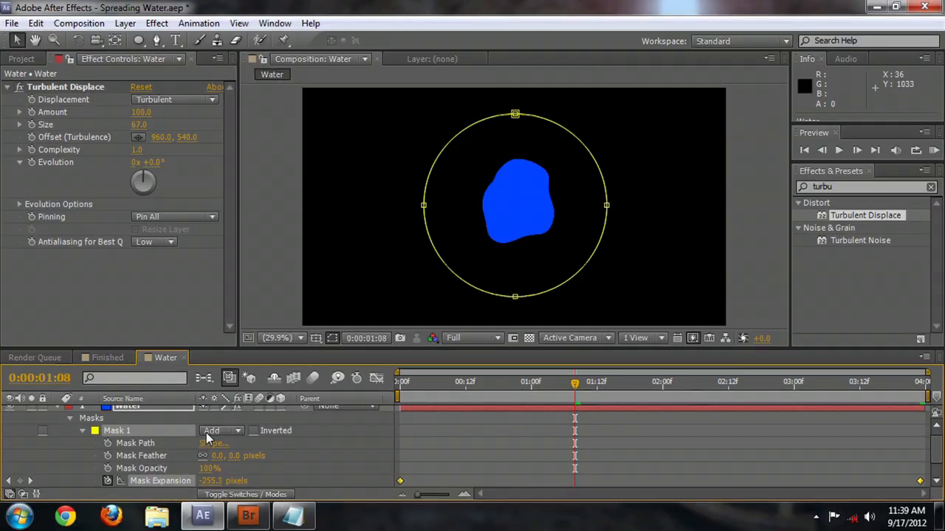
{"action": "mouse_move", "coordinate": [377, 378]}
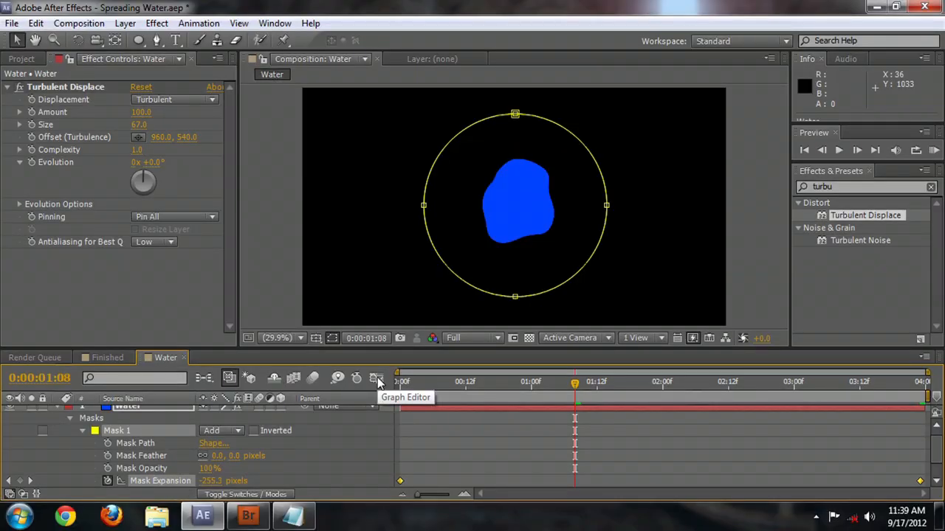
Step: Easy Ease the Mask Expansion keyframes in the Graph Editor so the spread slows
{"action": "left_click", "coordinate": [375, 378]}
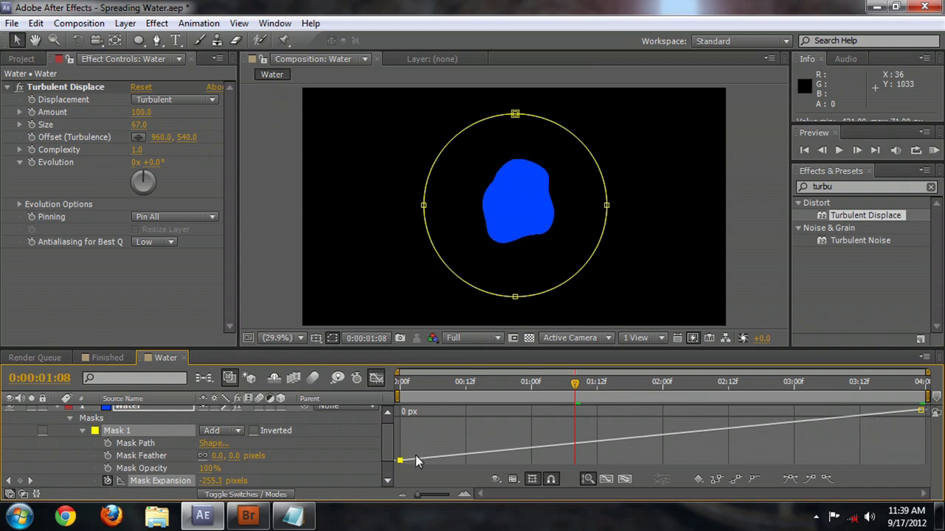
{"action": "mouse_move", "coordinate": [753, 480]}
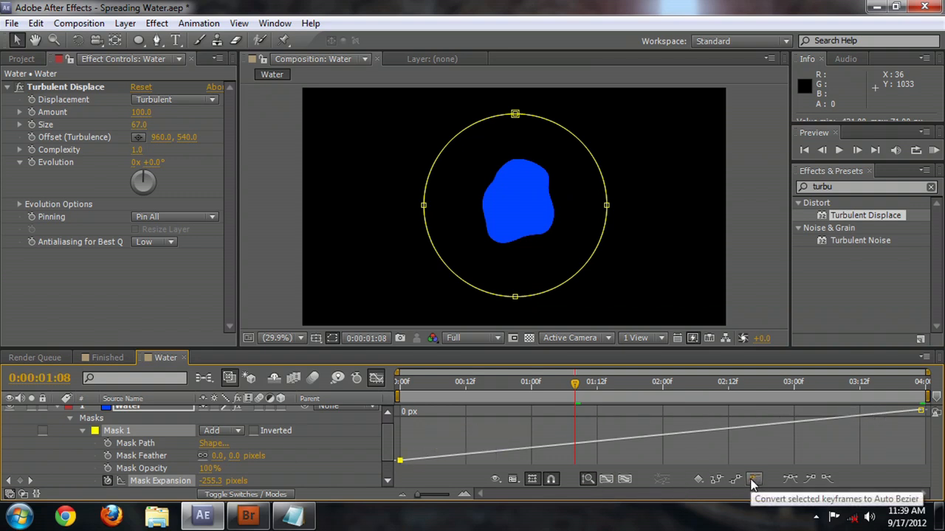
{"action": "mouse_move", "coordinate": [790, 480]}
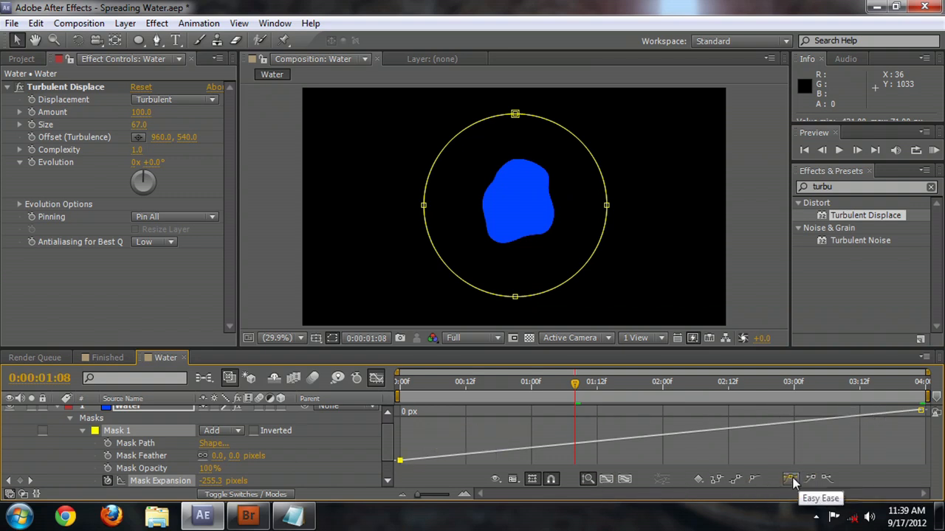
{"action": "left_click", "coordinate": [790, 478]}
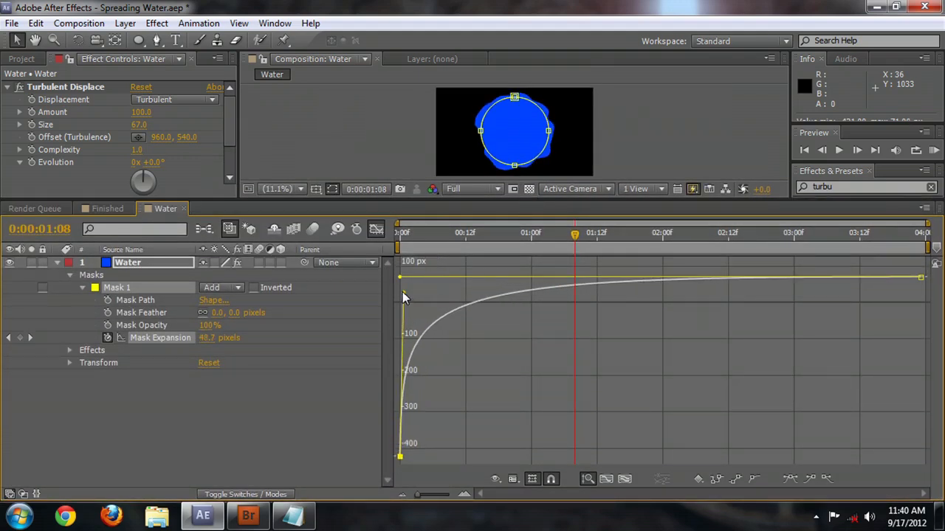
Step: Enlarge the Composition viewer and RAM Preview the spreading blue blob
{"action": "left_click_drag", "start_coordinate": [404, 296], "coordinate": [405, 295]}
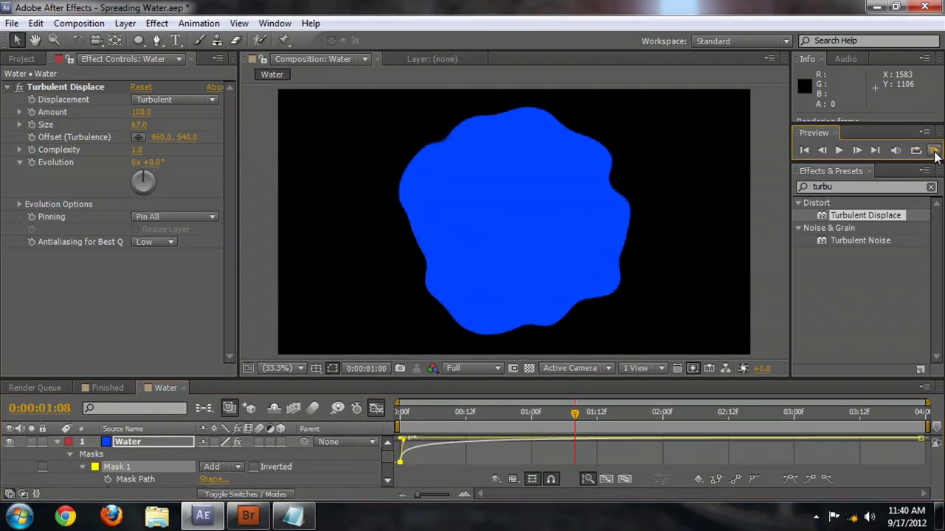
{"action": "left_click", "coordinate": [839, 150]}
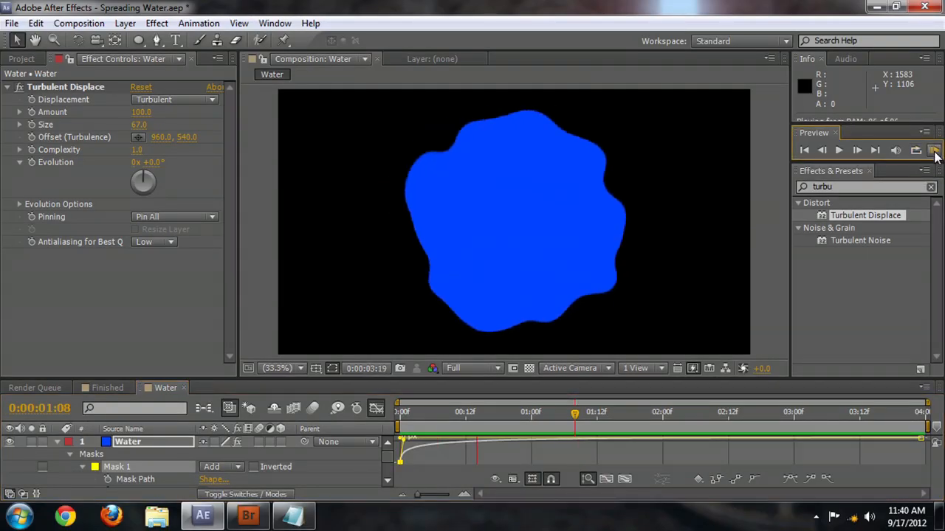